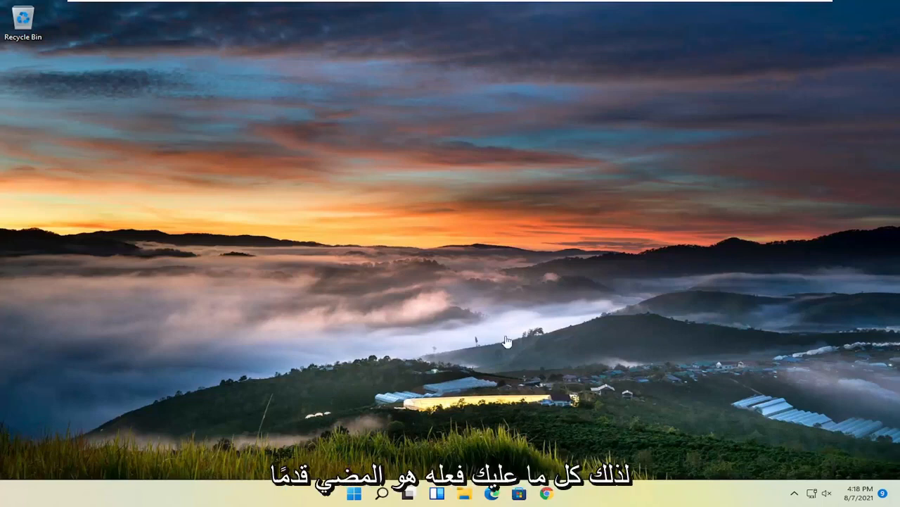
# Launch Chrome from the taskbar to a new Google tab
pyautogui.click(549, 492)
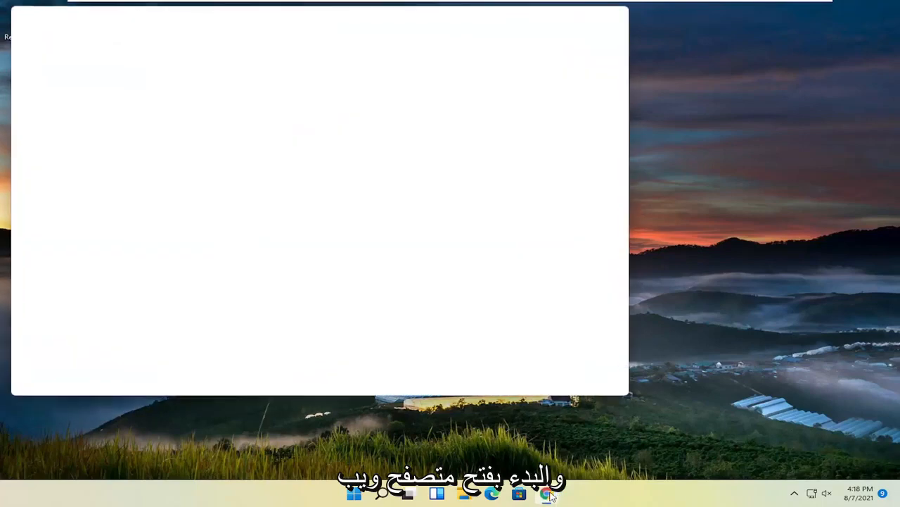
pyautogui.click(548, 493)
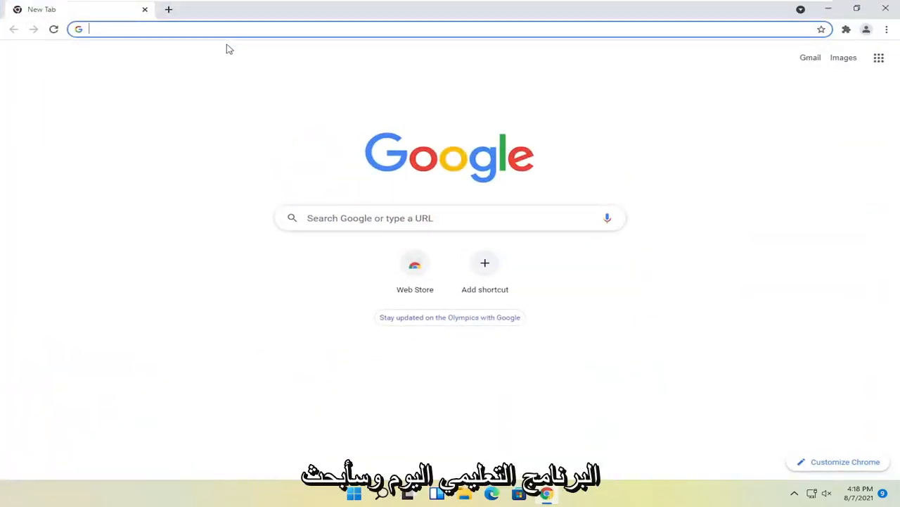
# Search 'hp printer drivers' and open the Official HP Printer Drivers and Software Download result
pyautogui.write('hp printer')
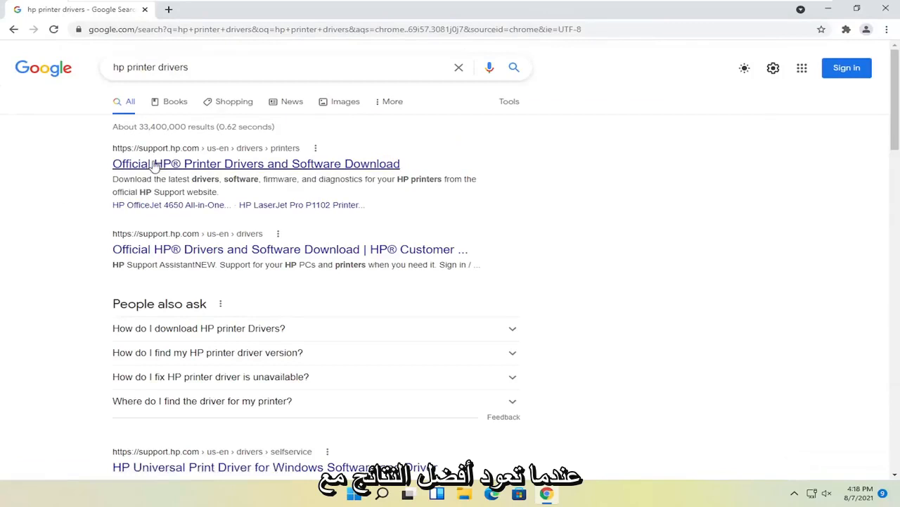
pyautogui.moveTo(276, 169)
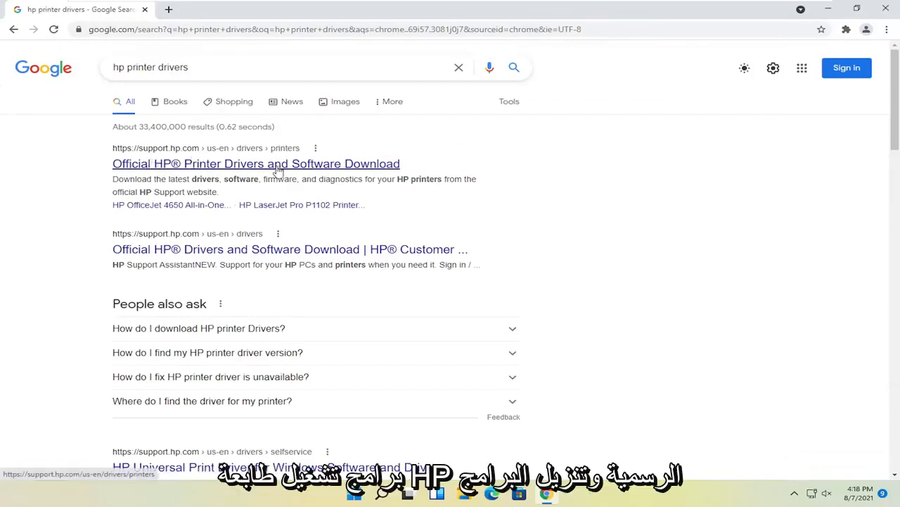
pyautogui.click(256, 163)
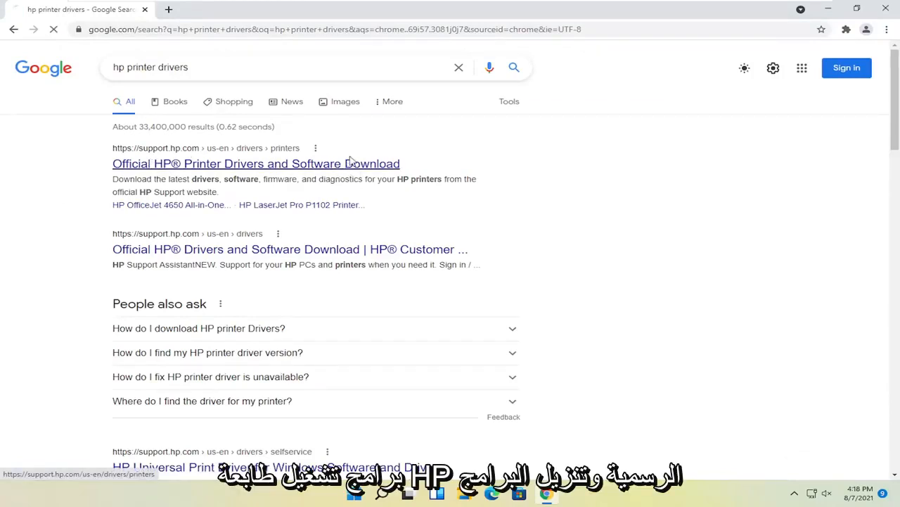
pyautogui.click(256, 163)
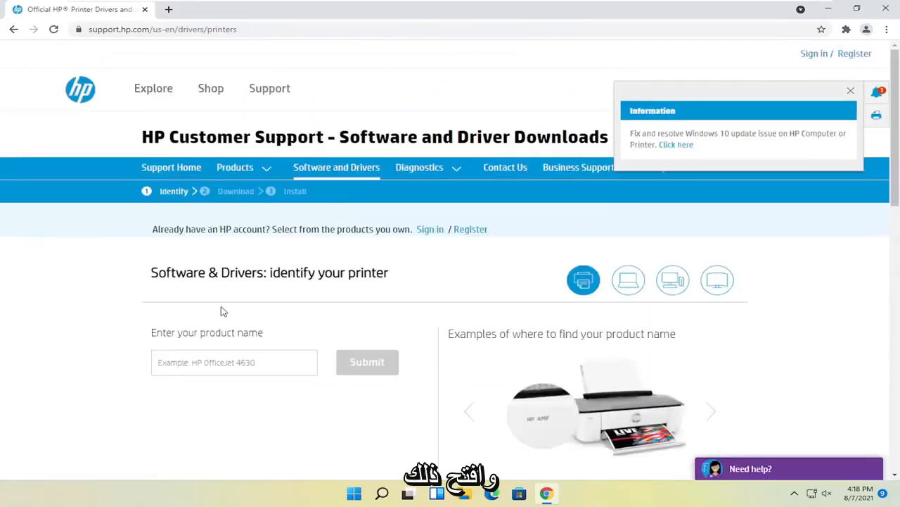
# Choose 'HP LaserJet 1020 series' from the popular printers list
pyautogui.scroll(-3)
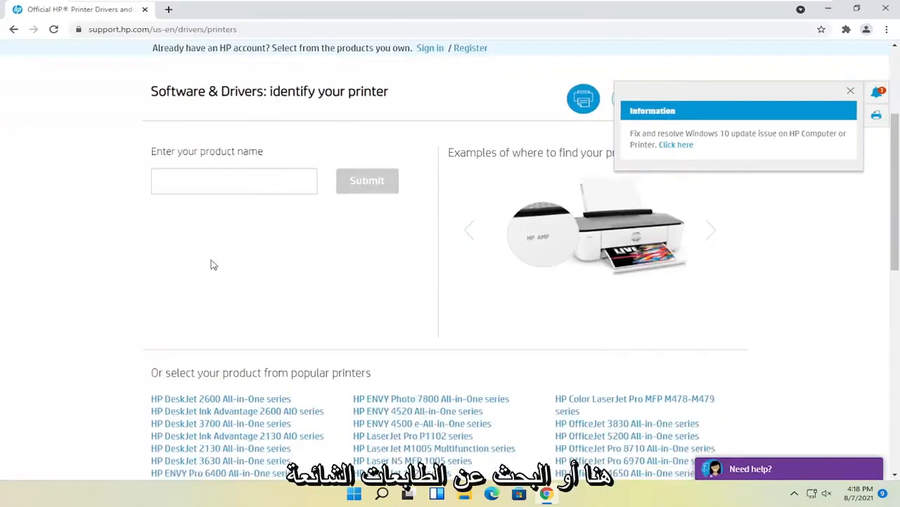
pyautogui.scroll(-3)
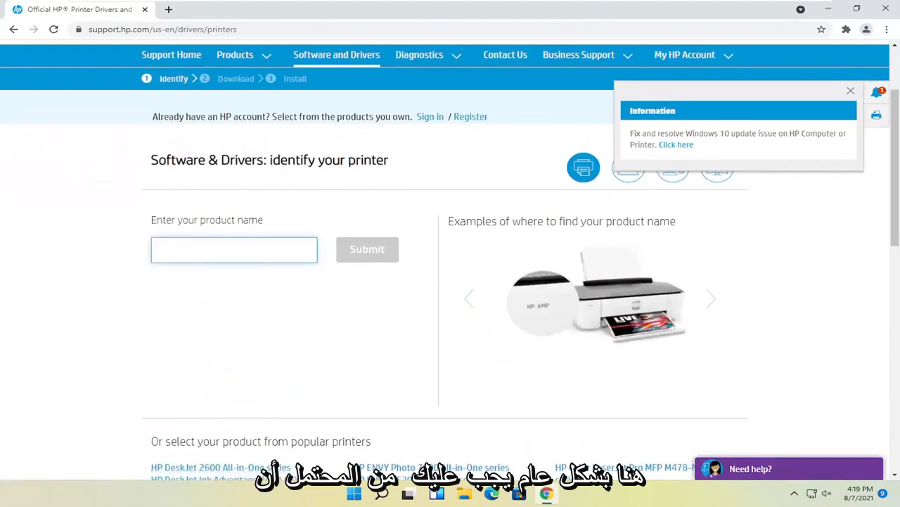
pyautogui.scroll(-3)
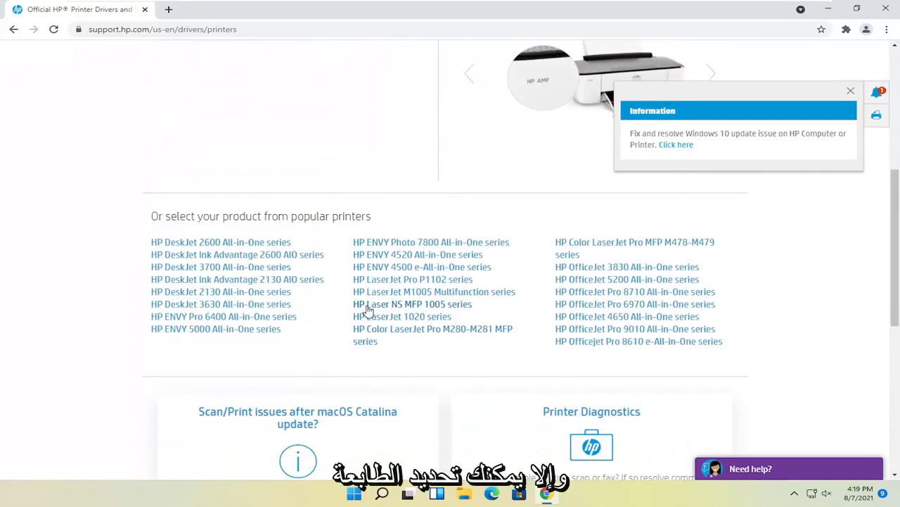
pyautogui.click(401, 315)
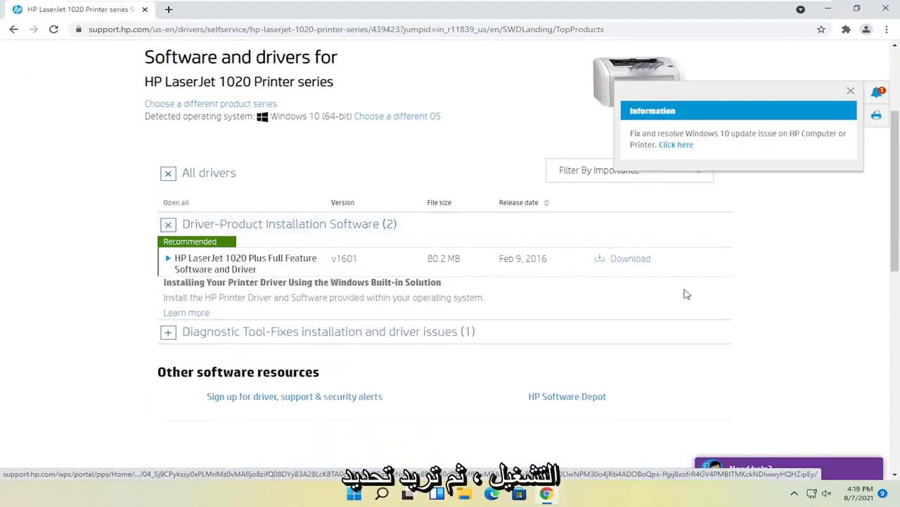
# Download the HP LaserJet 1020 Plus Full Feature Software and Driver and run the .exe
pyautogui.click(630, 259)
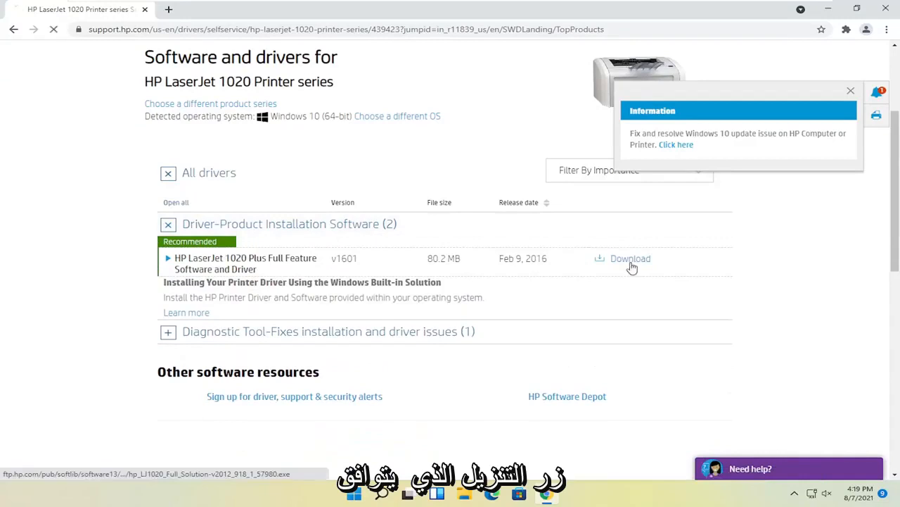
pyautogui.click(630, 259)
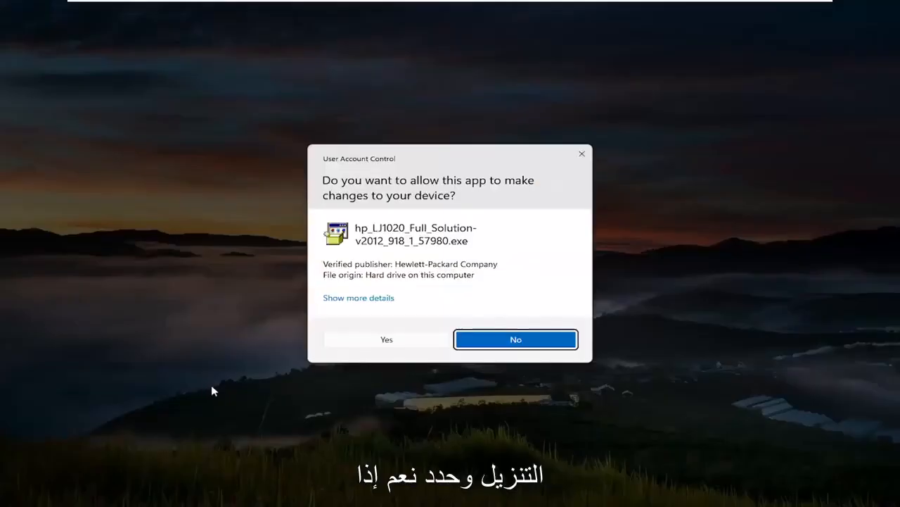
# Allow the installer to make changes via Yes in the UAC prompt
pyautogui.click(386, 339)
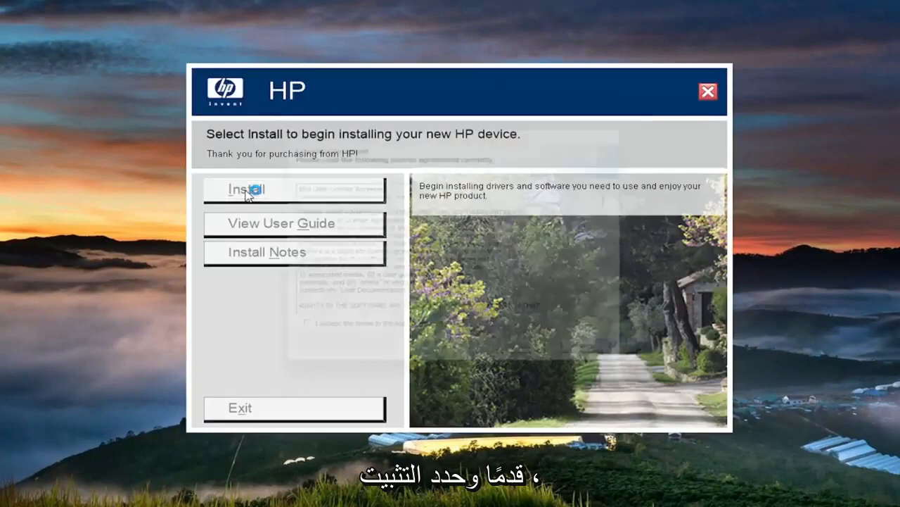
# Start the installation and advance to the 'Connect your device now' step
pyautogui.click(246, 189)
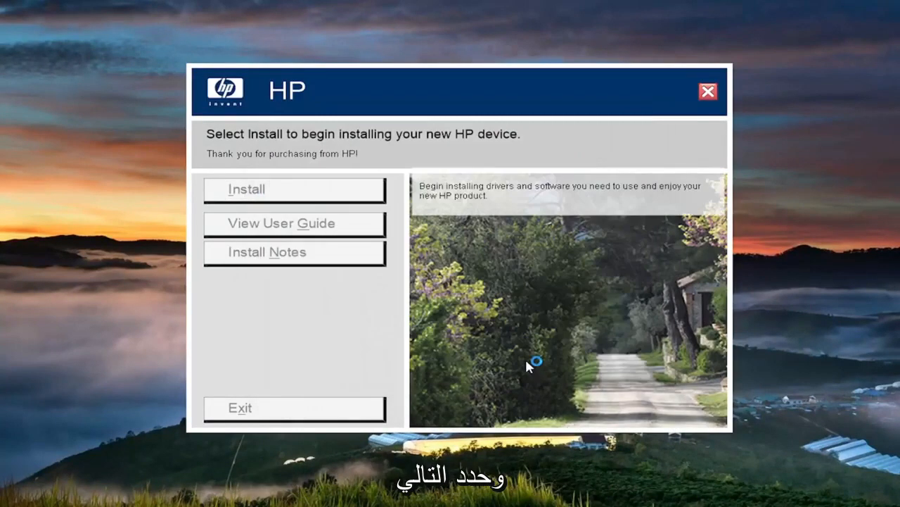
pyautogui.click(247, 189)
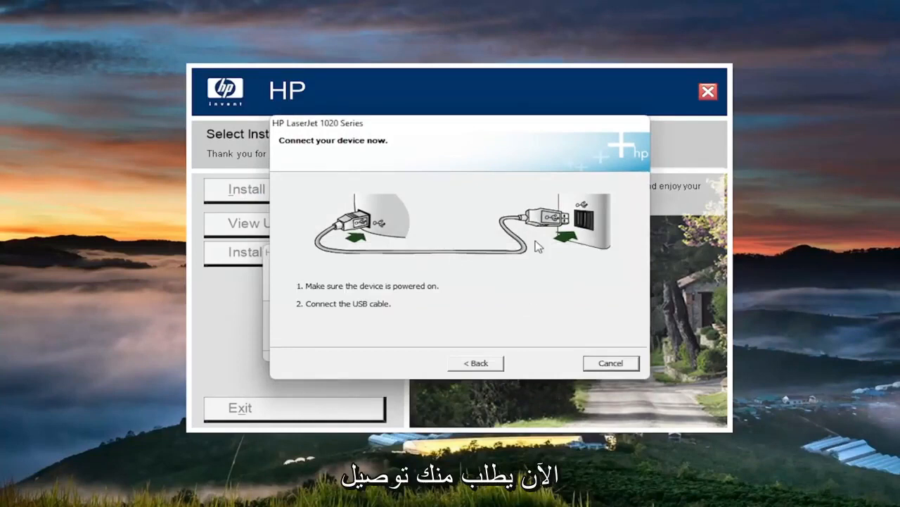
pyautogui.moveTo(477, 175)
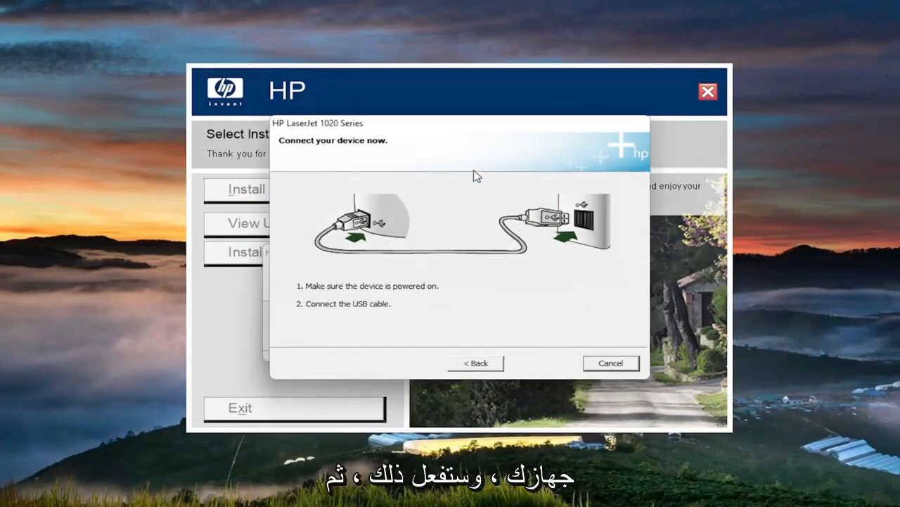
pyautogui.moveTo(470, 187)
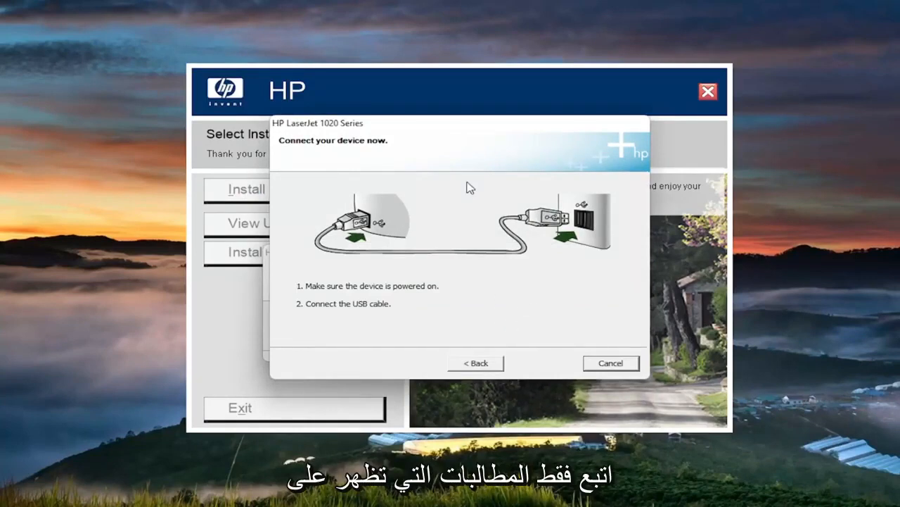